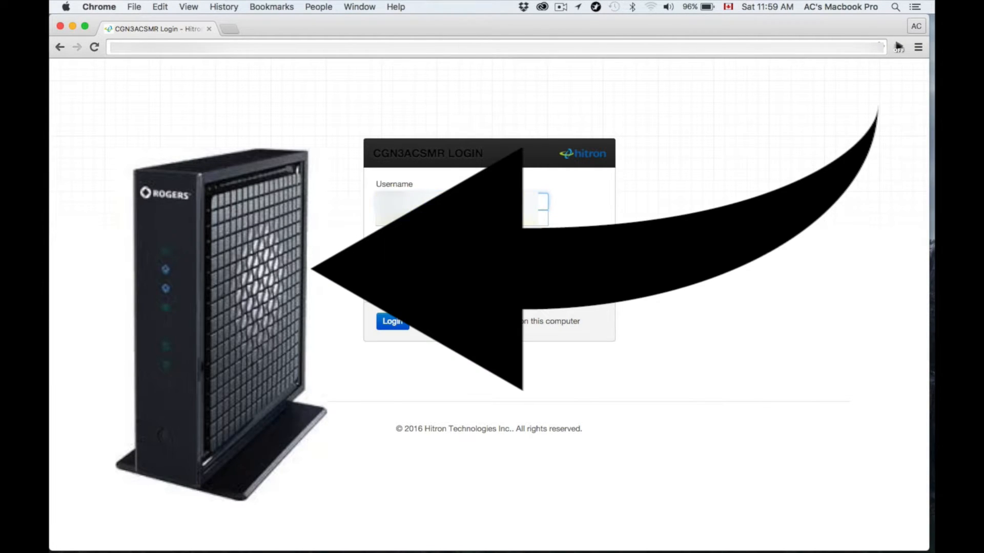
# Step: Sign in to the CGN3ACSMR modem admin and land on the device Status page
pyautogui.click(392, 321)
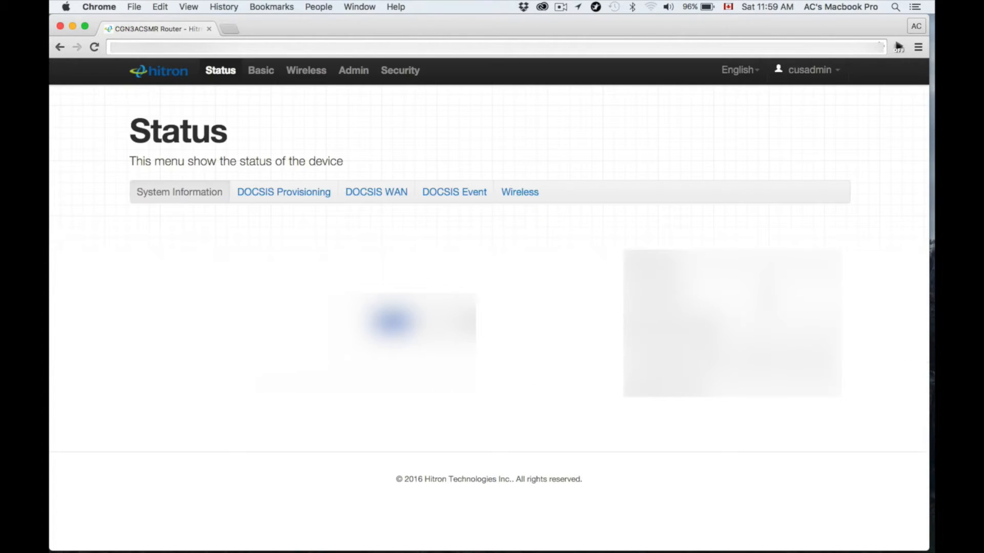
# Step: Show System Information, listing hardware version 1A and software version 4.5.8.16
pyautogui.click(179, 192)
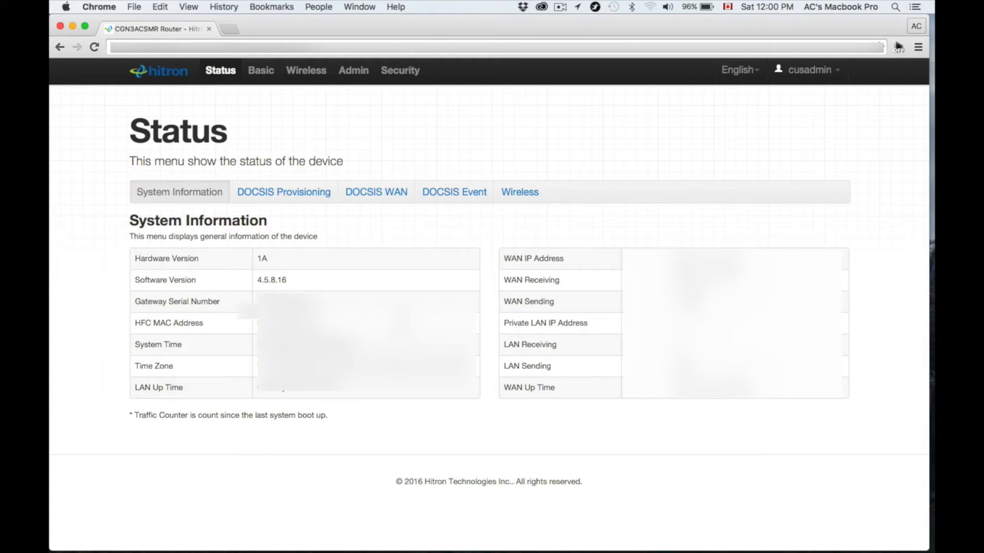
# Step: Reach Wireless Basic Settings and clear the old 2.4G network name for renaming
pyautogui.click(303, 70)
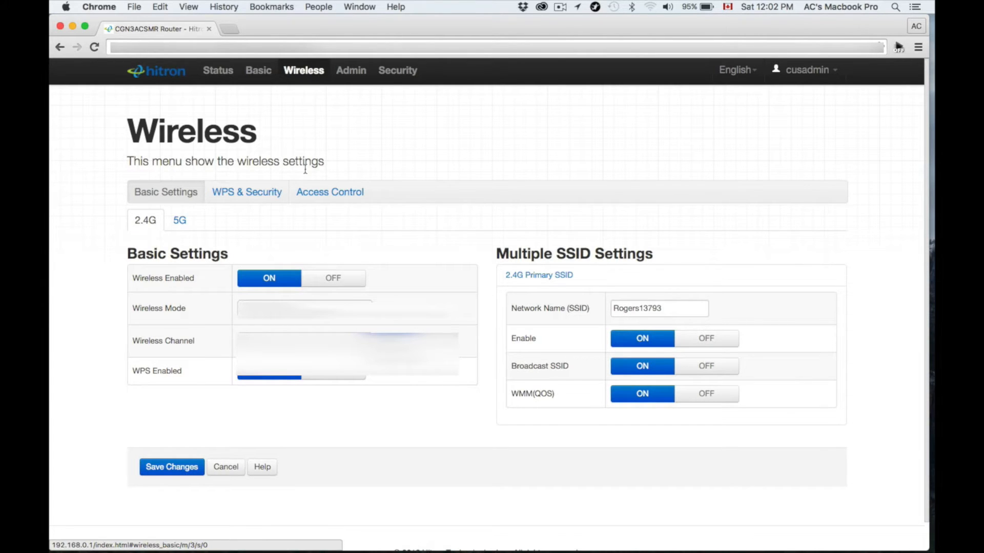
pyautogui.moveTo(474, 328)
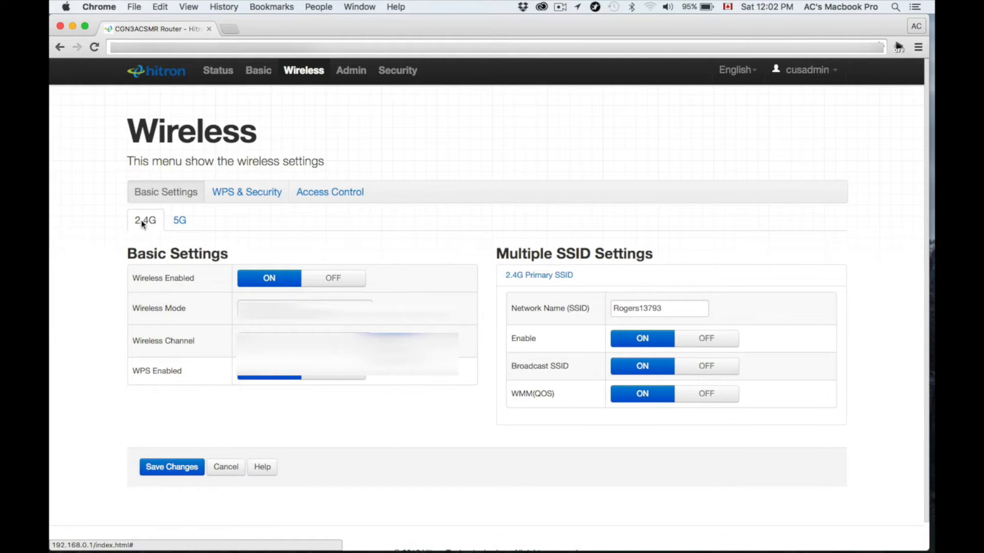
pyautogui.click(179, 221)
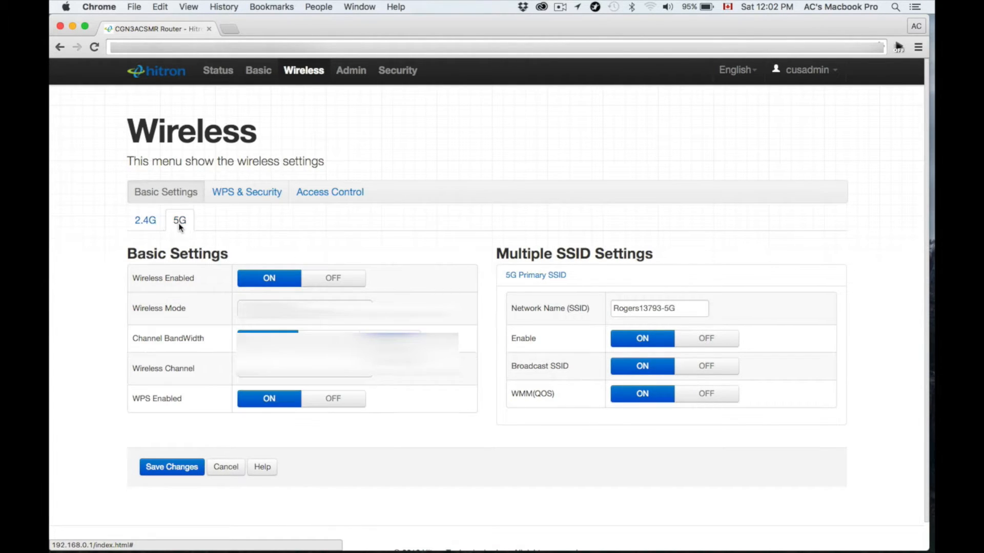
pyautogui.click(145, 220)
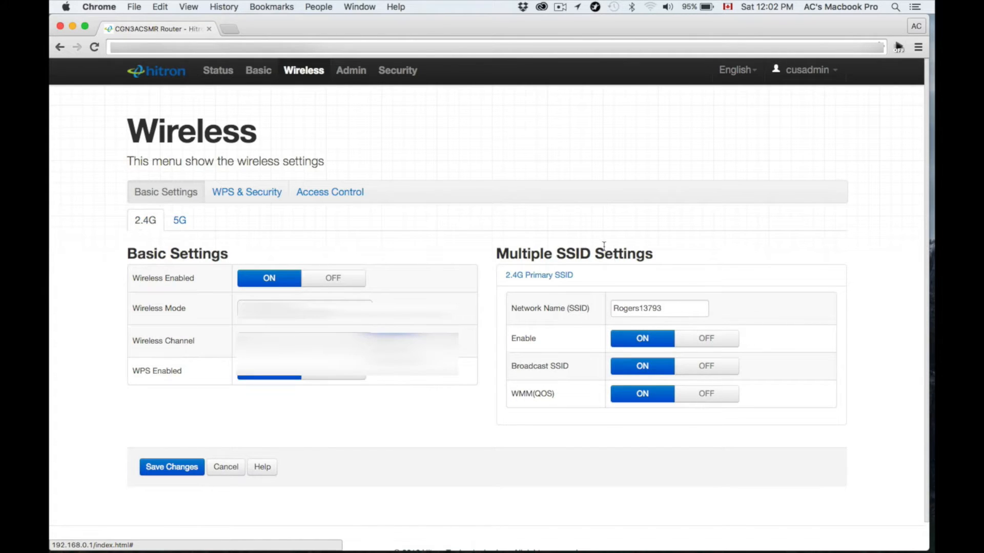
pyautogui.press('backspace')
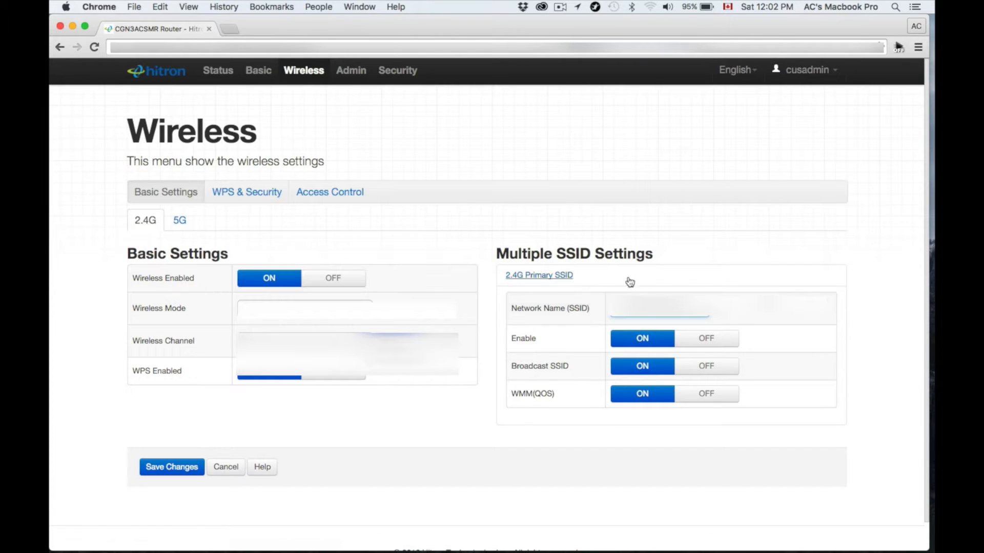
# Step: Rename the 5G primary network as well and verify both new SSIDs on their tabs
pyautogui.click(179, 220)
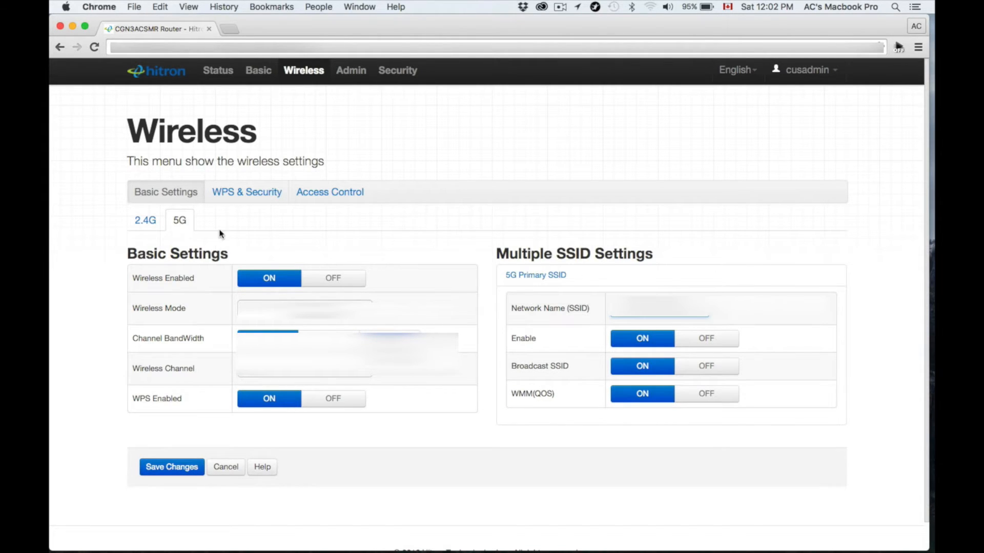
pyautogui.click(145, 221)
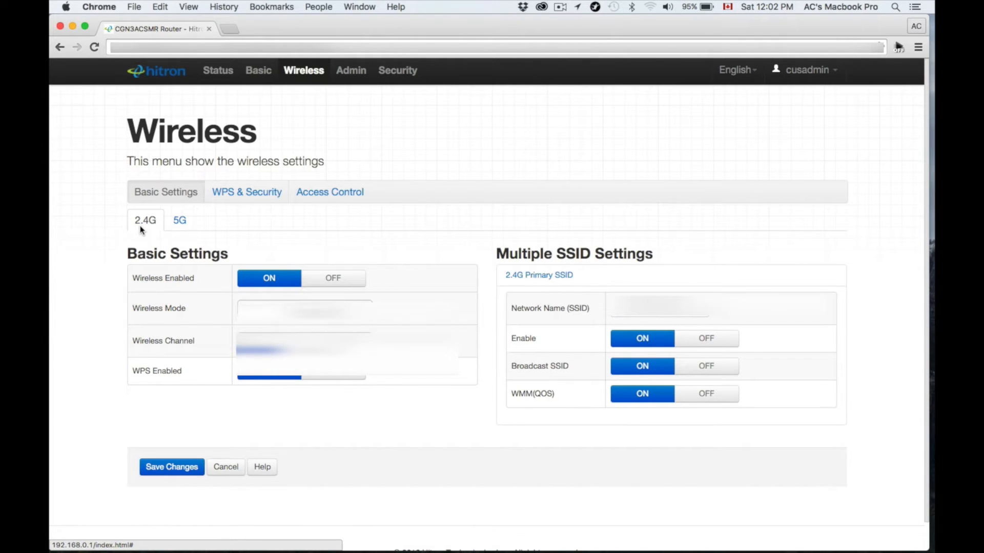
pyautogui.click(179, 220)
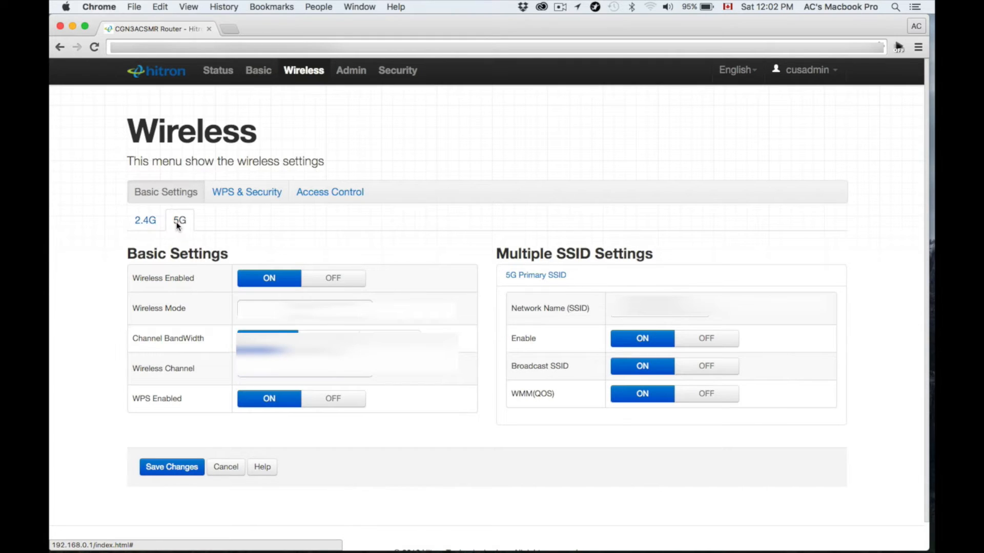
pyautogui.click(145, 221)
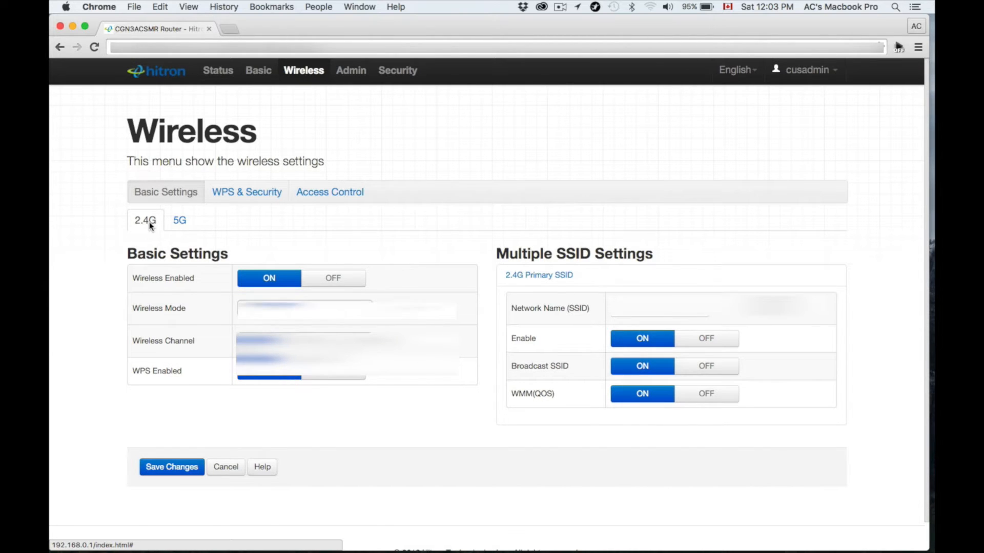
pyautogui.click(179, 220)
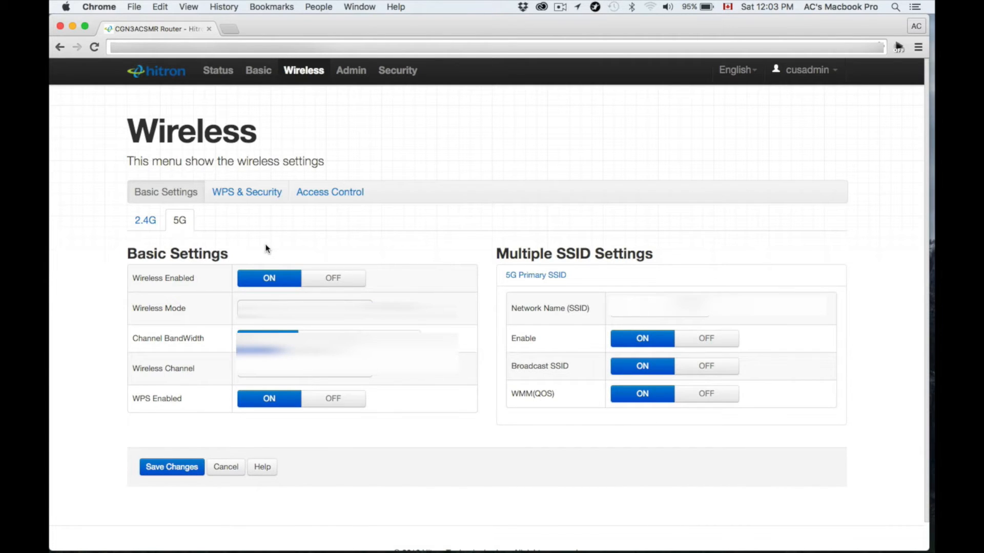
pyautogui.click(145, 221)
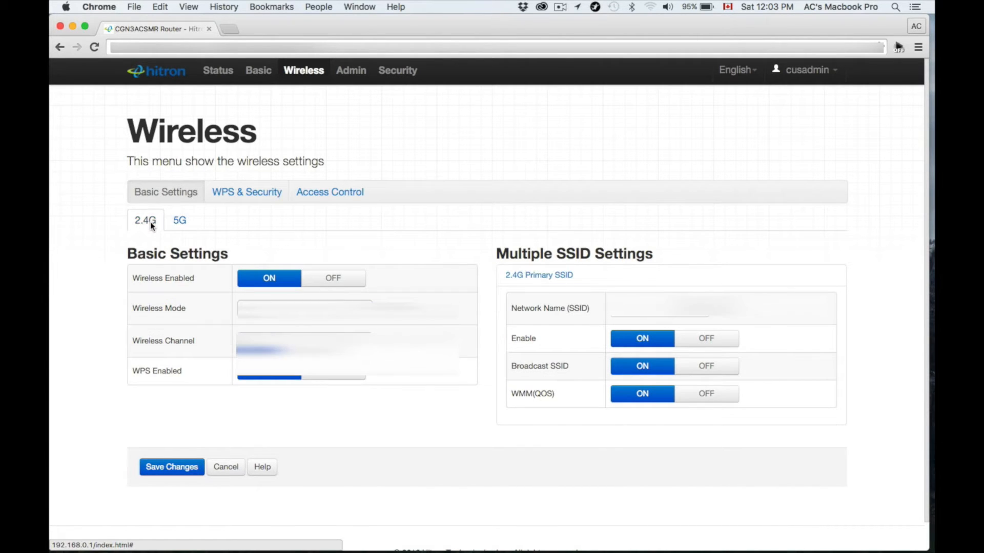
pyautogui.moveTo(170, 481)
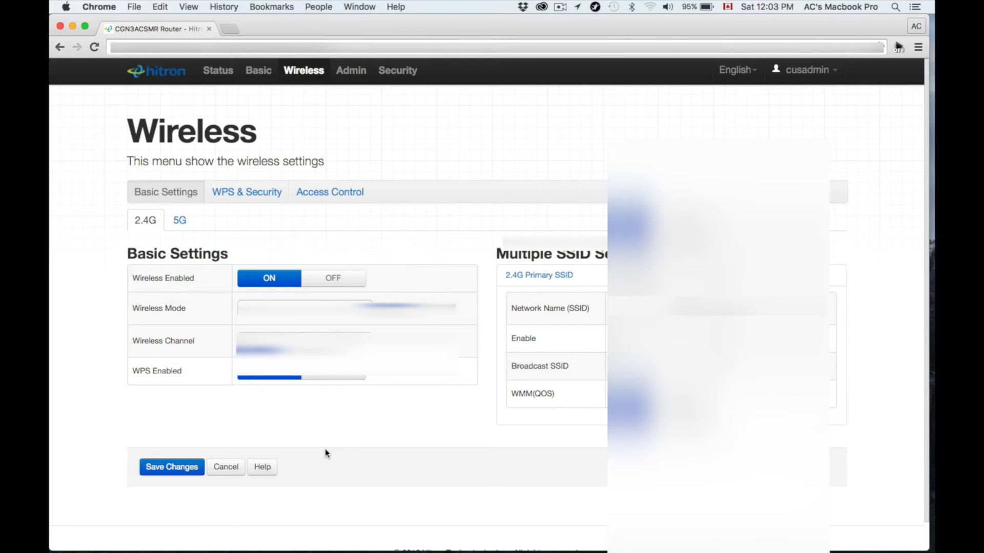
# Step: Show the WPS & Security page and review the security settings for both networks
pyautogui.click(247, 192)
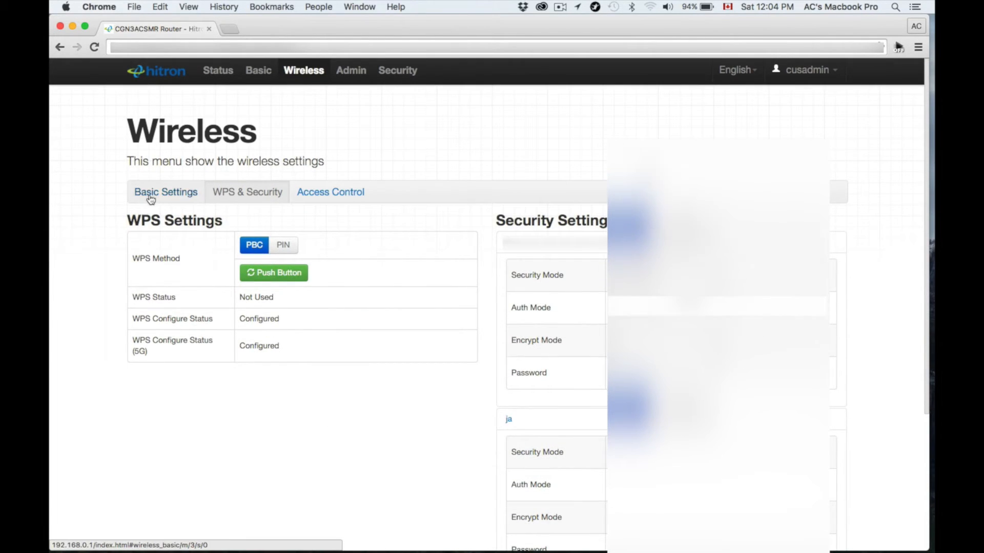
pyautogui.click(247, 193)
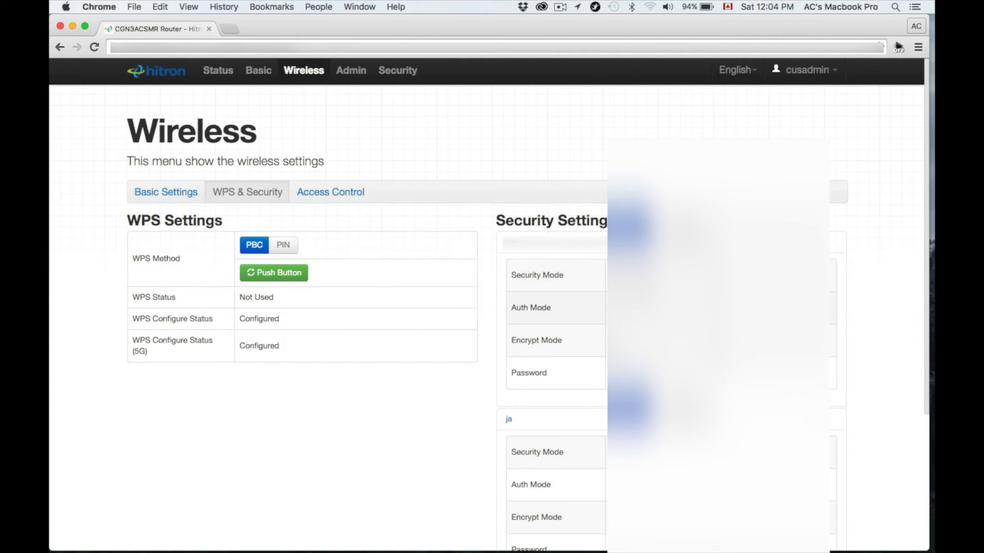
pyautogui.scroll(-3)
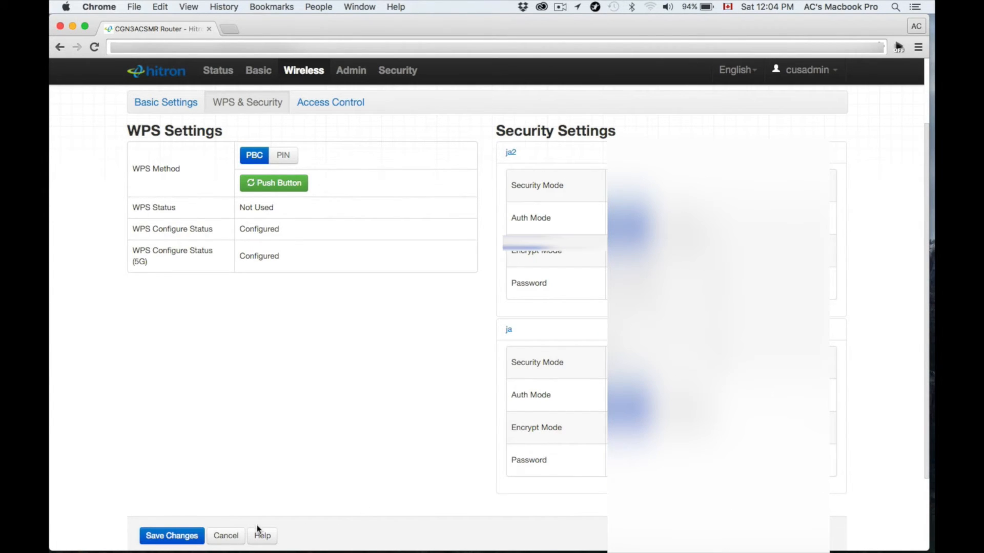
pyautogui.moveTo(300, 446)
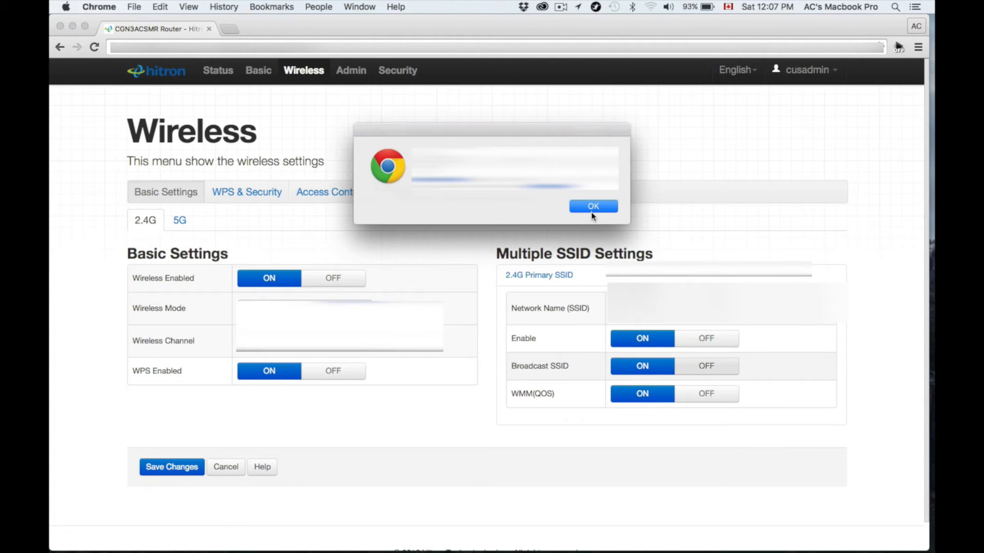
# Step: Save Broadcast SSID OFF and WPS OFF for 2.4G, confirming the browser alerts
pyautogui.click(593, 206)
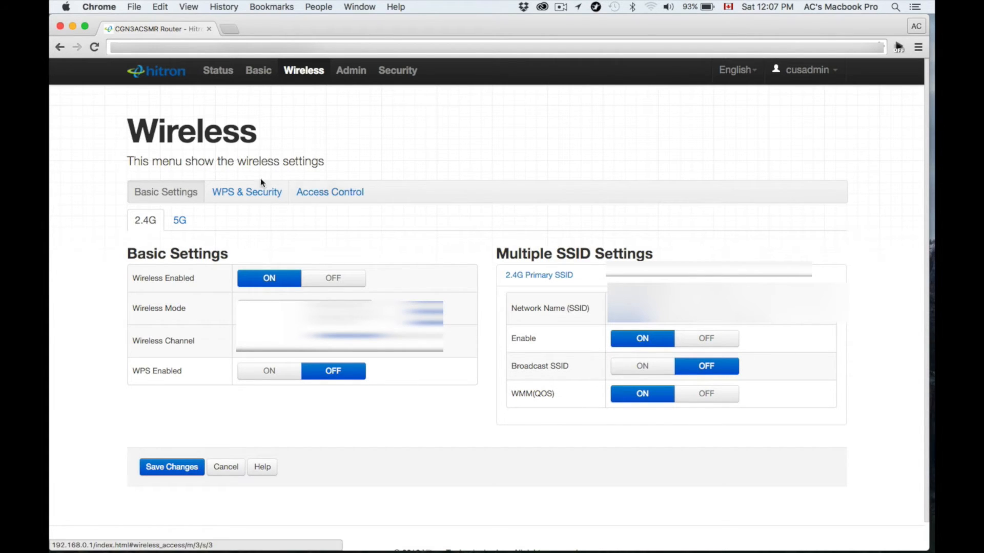
pyautogui.click(179, 220)
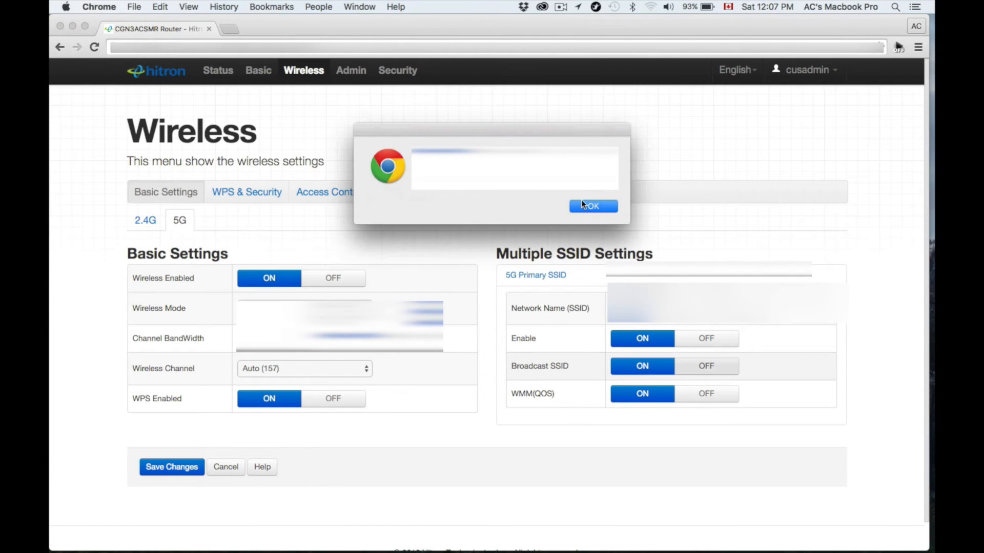
pyautogui.click(593, 206)
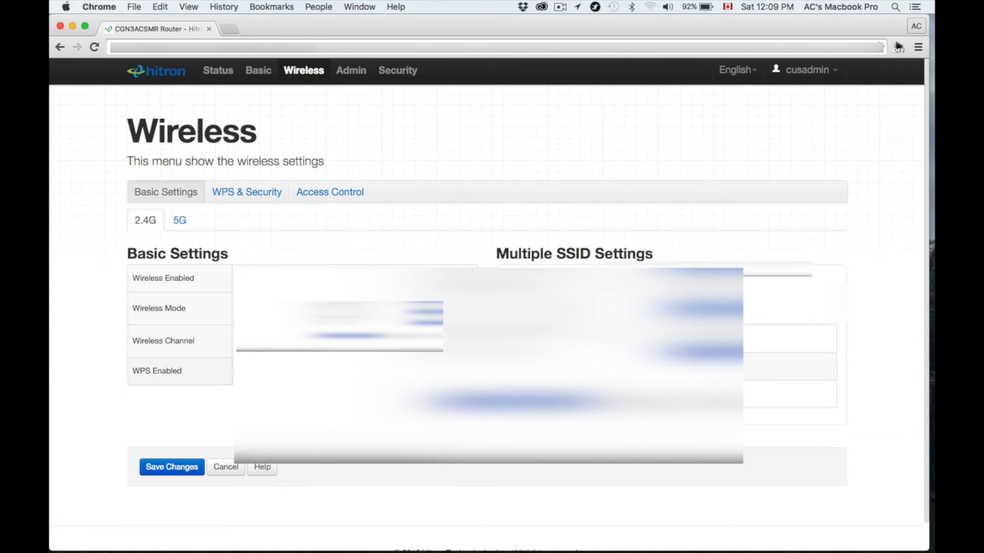
# Step: Switch the Wireless Basic Settings view from the 2.4G band to the 5G band
pyautogui.click(171, 467)
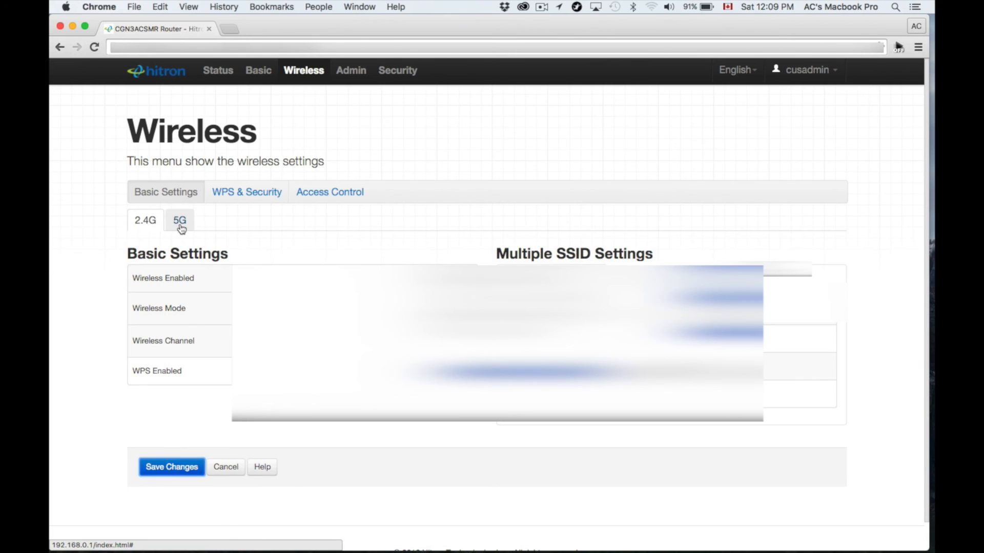
pyautogui.click(179, 221)
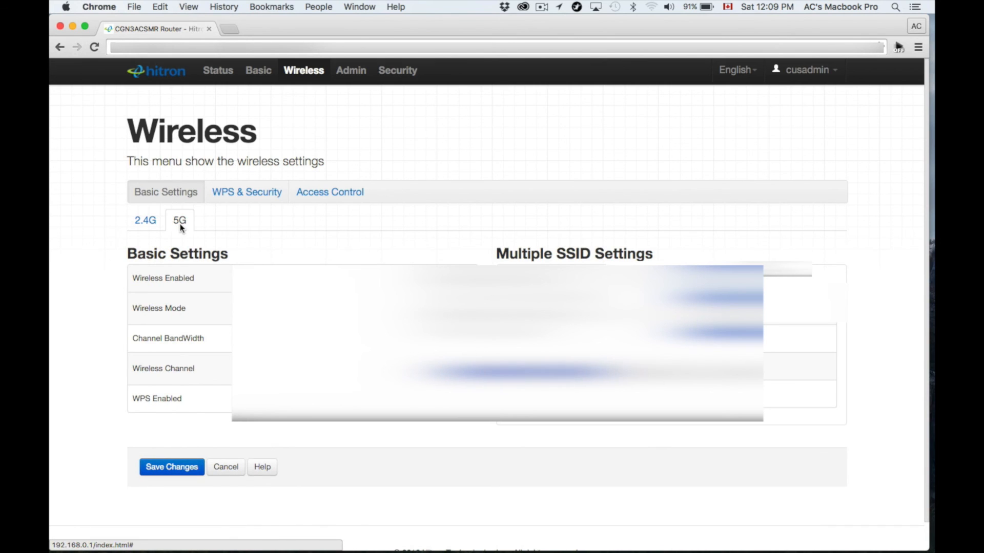